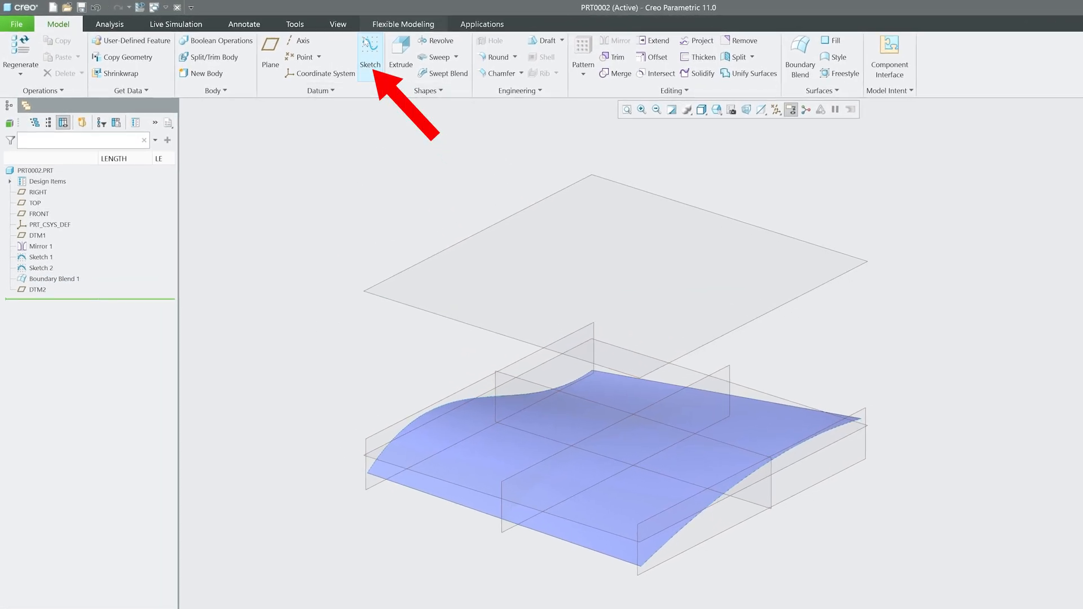
Place a new sketch on datum plane DTM2 with the TOP plane as orientation reference
click(370, 53)
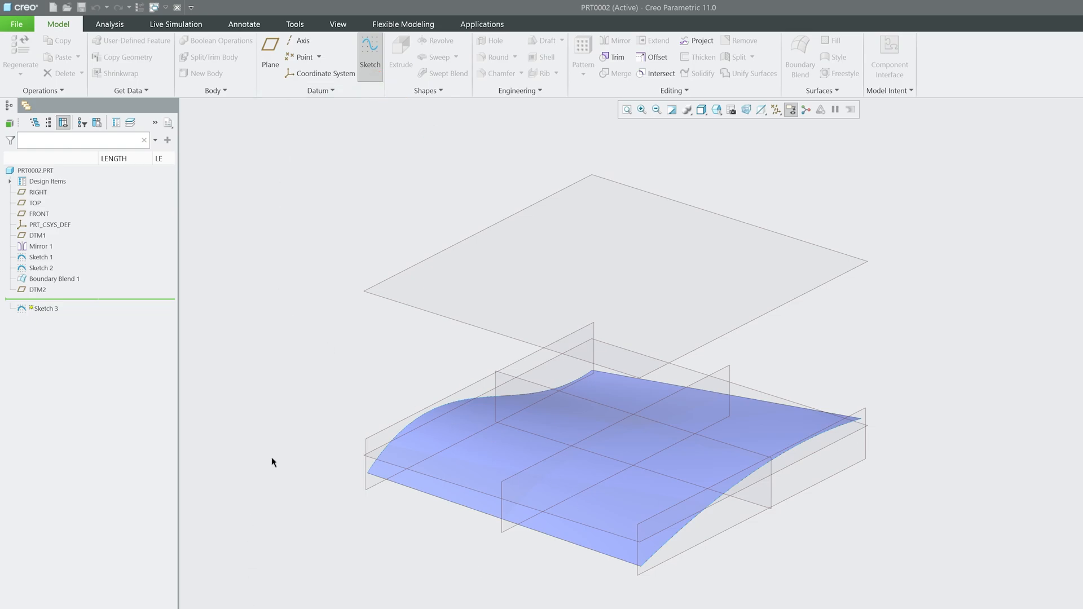
mouse_move(783, 439)
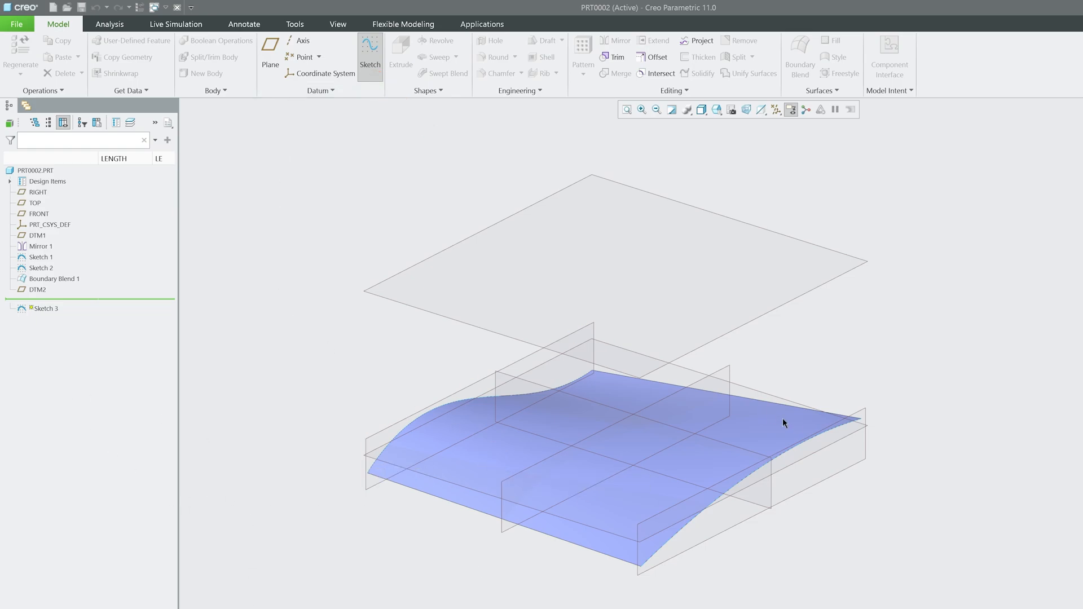
click(370, 56)
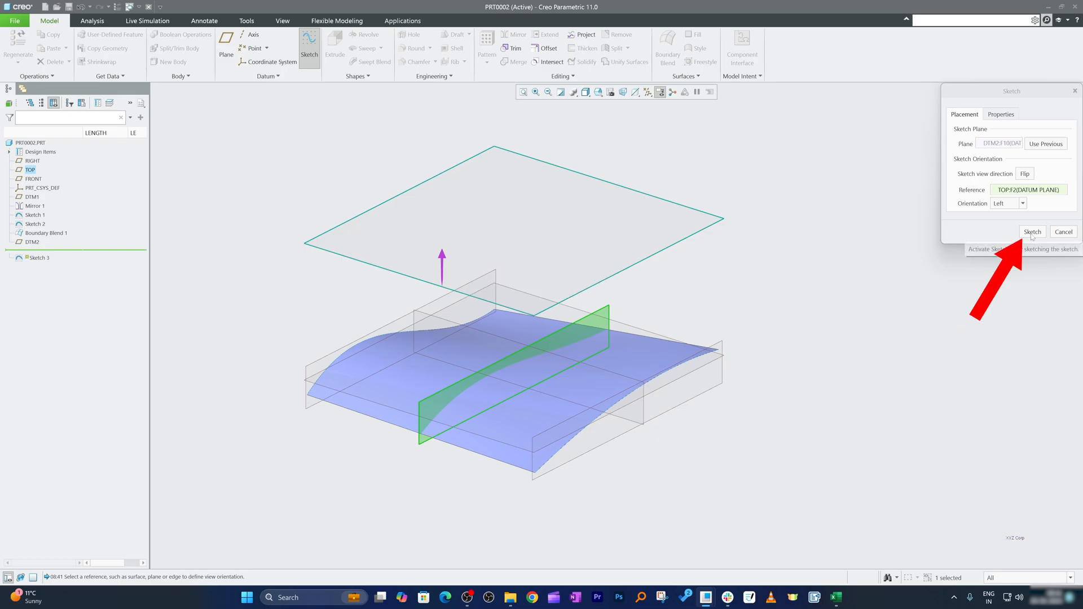
click(1032, 231)
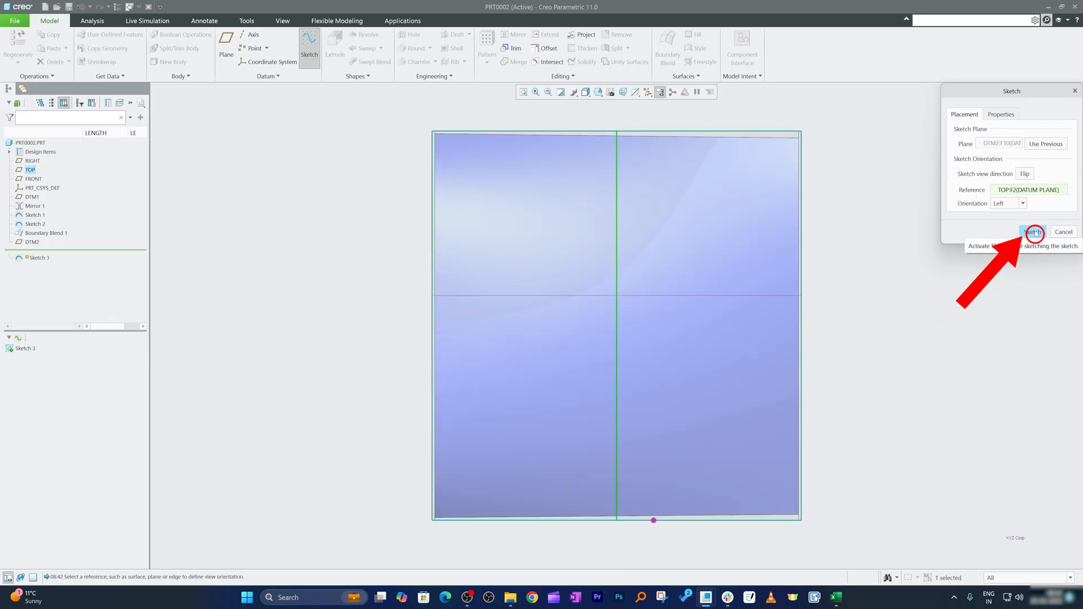
Draw a rectangle, a circle and a triangle in Sketch 3 and finish the sketch
click(1033, 231)
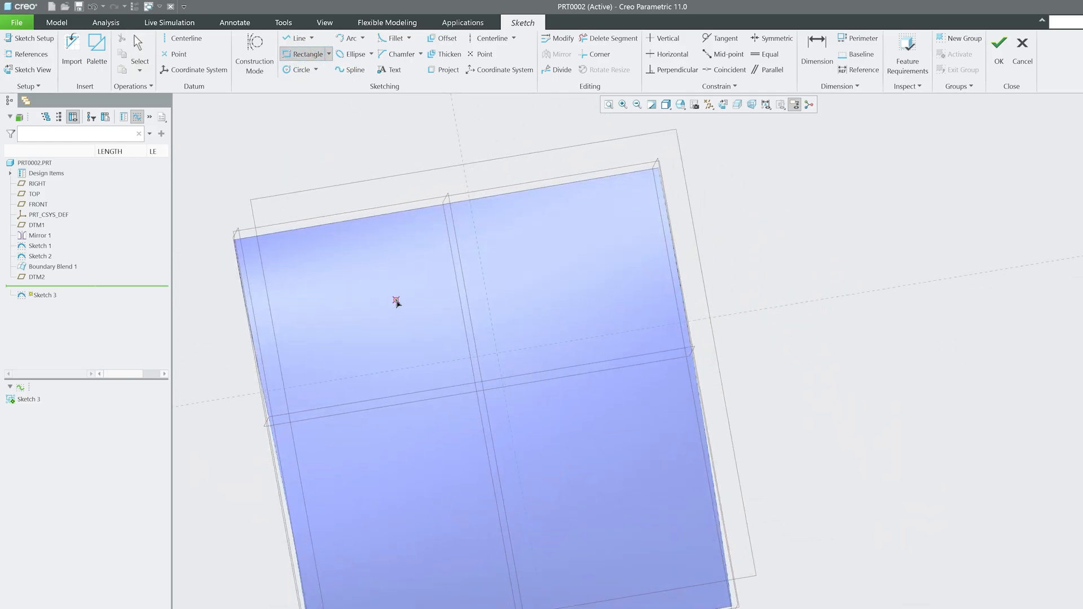
drag(397, 283, 566, 325)
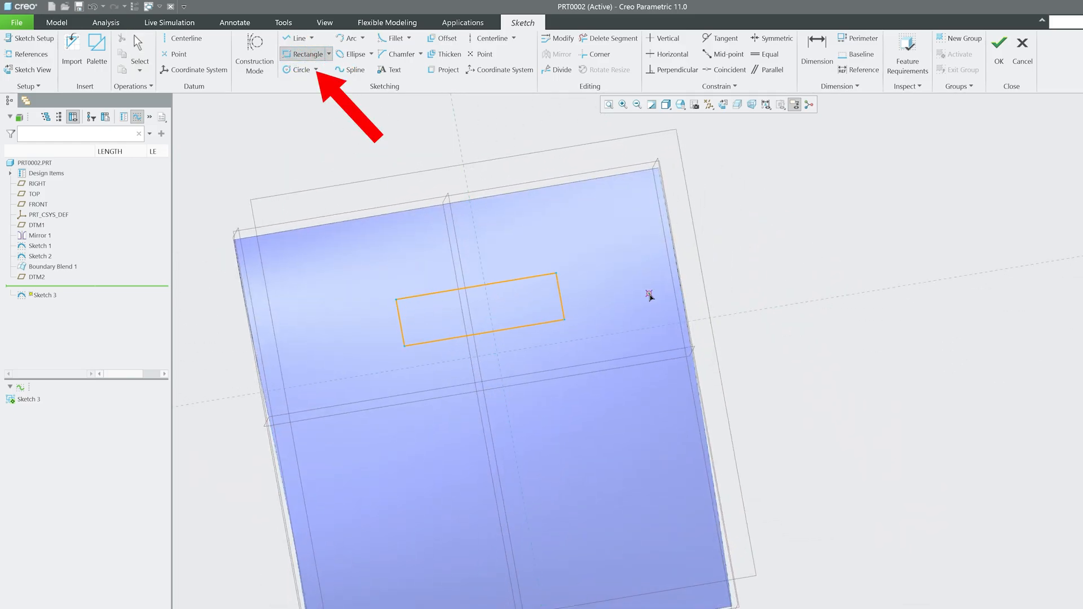
click(300, 70)
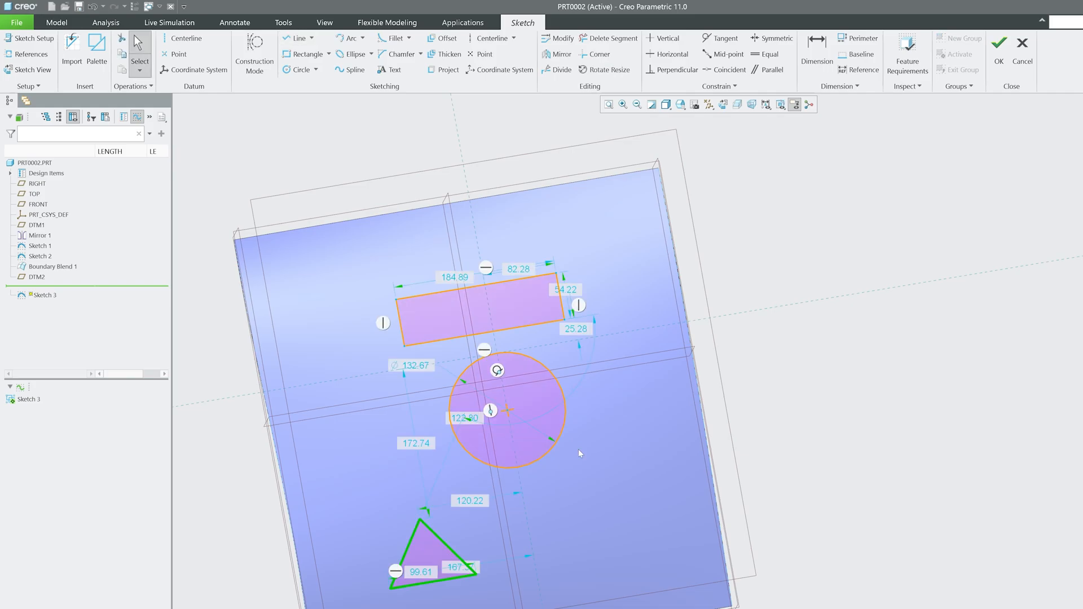
click(1004, 44)
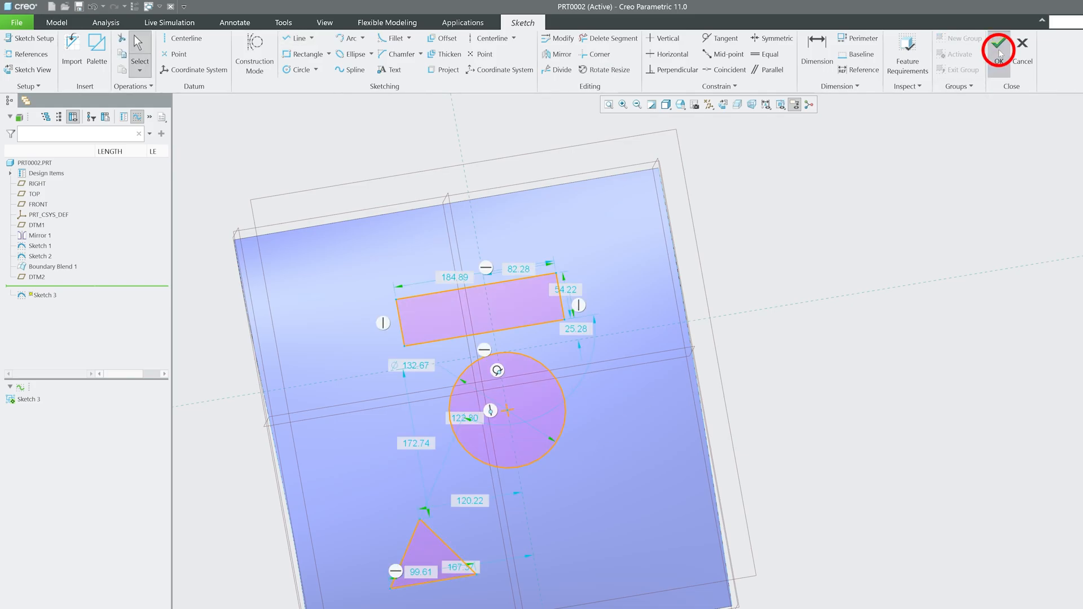
click(1000, 47)
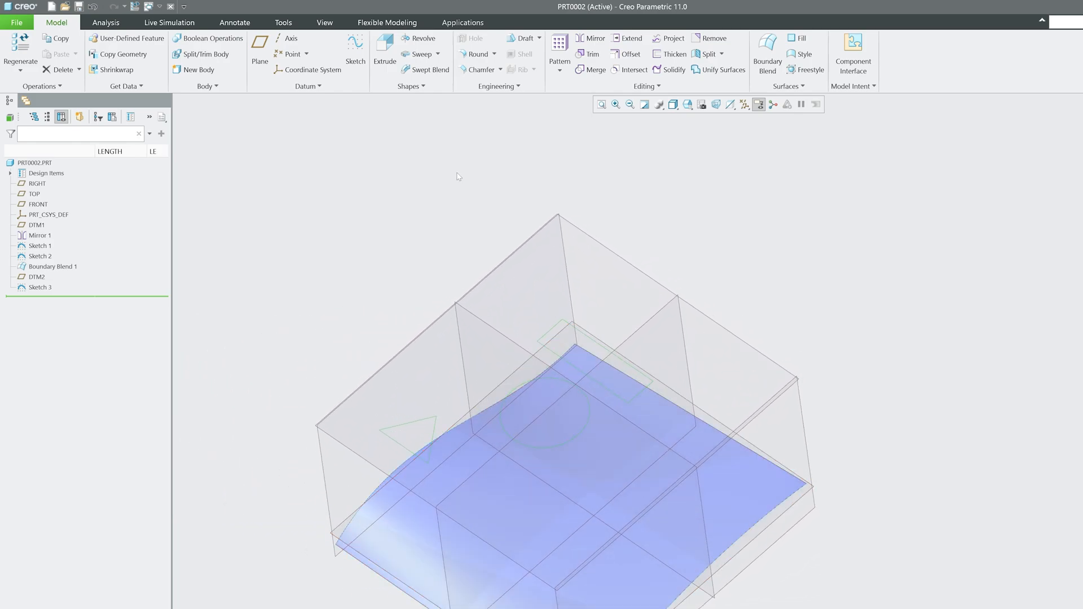
mouse_move(670, 38)
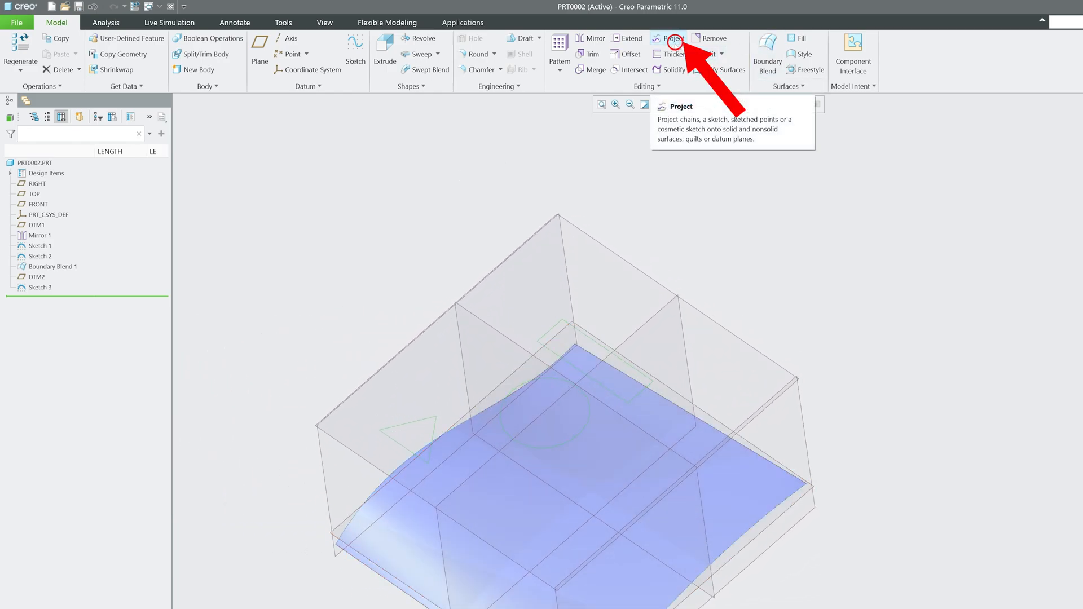
Project Sketch 3 along direction onto the boundary-blend surface as Project 1
click(666, 39)
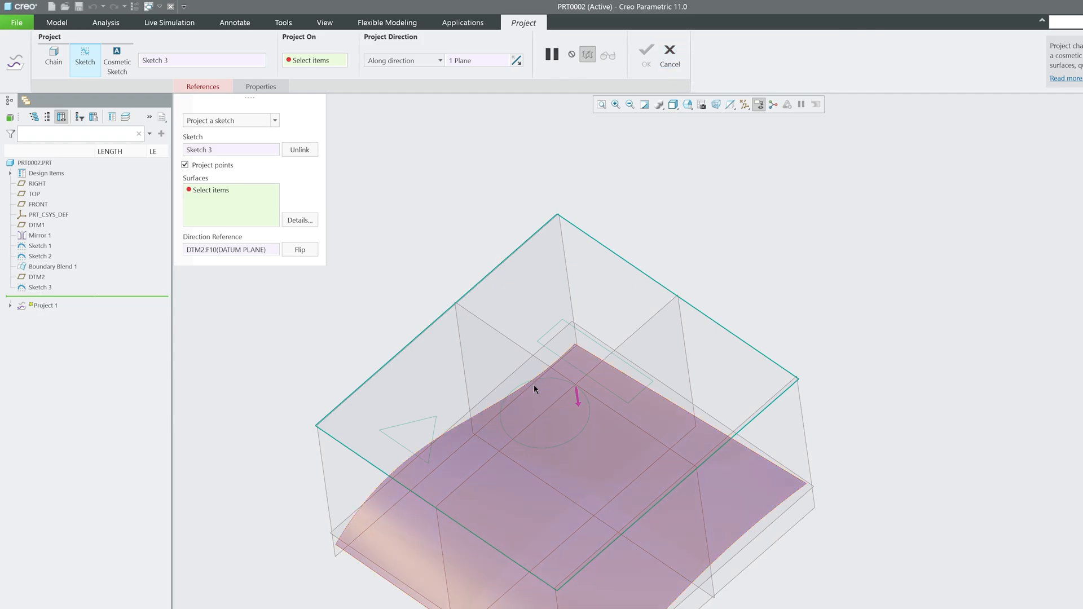
mouse_move(793, 507)
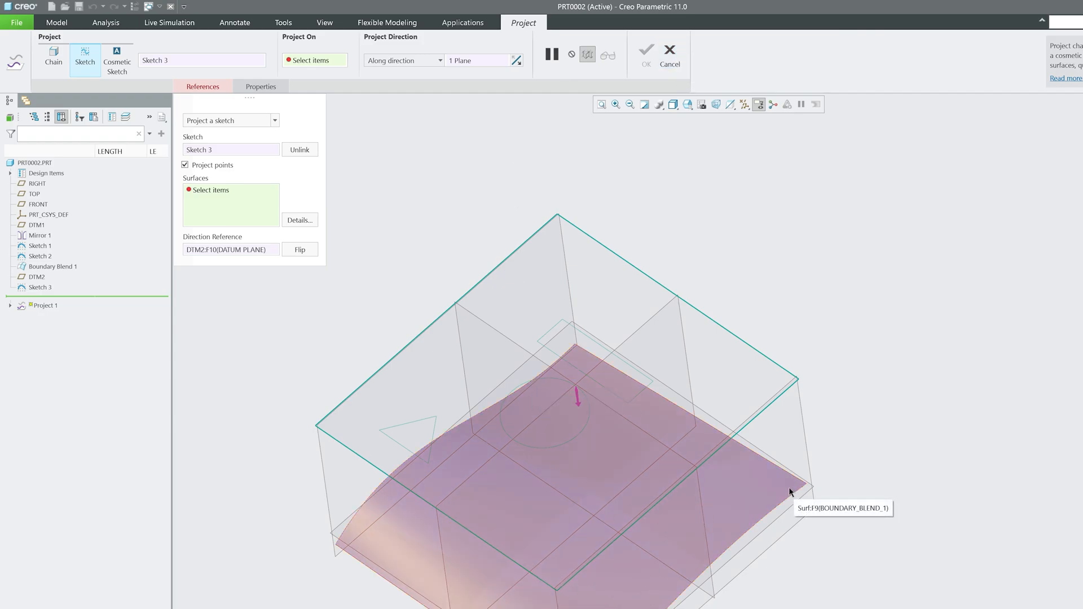
mouse_move(771, 508)
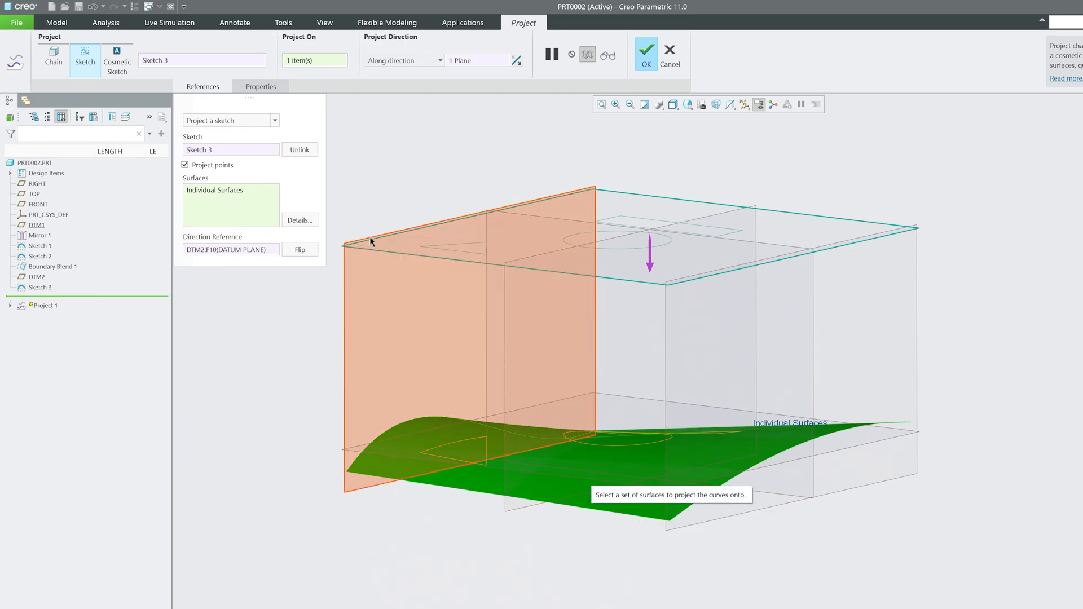
click(649, 65)
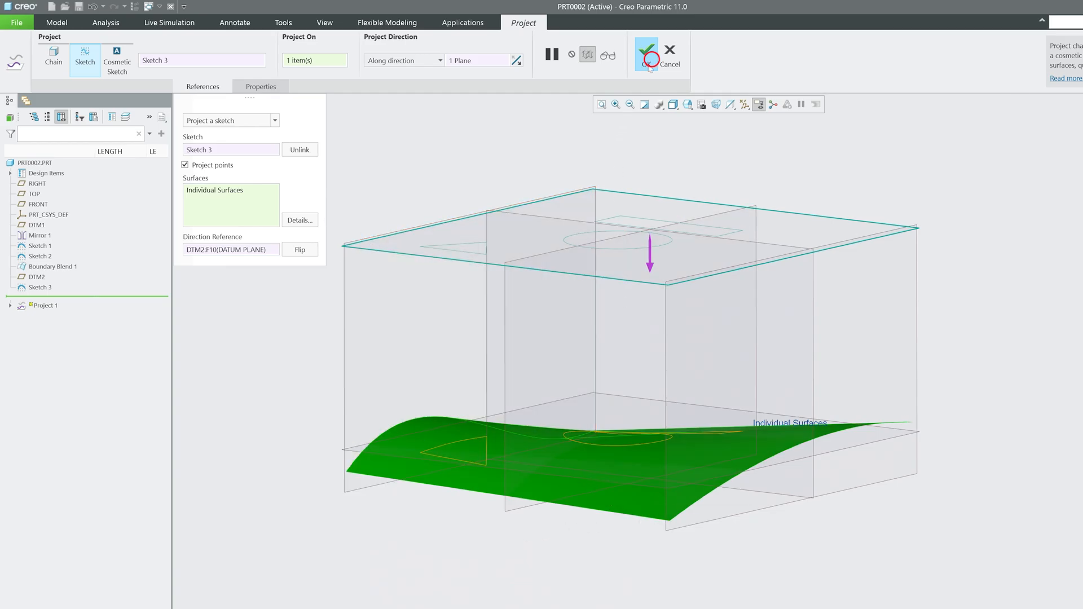
click(652, 51)
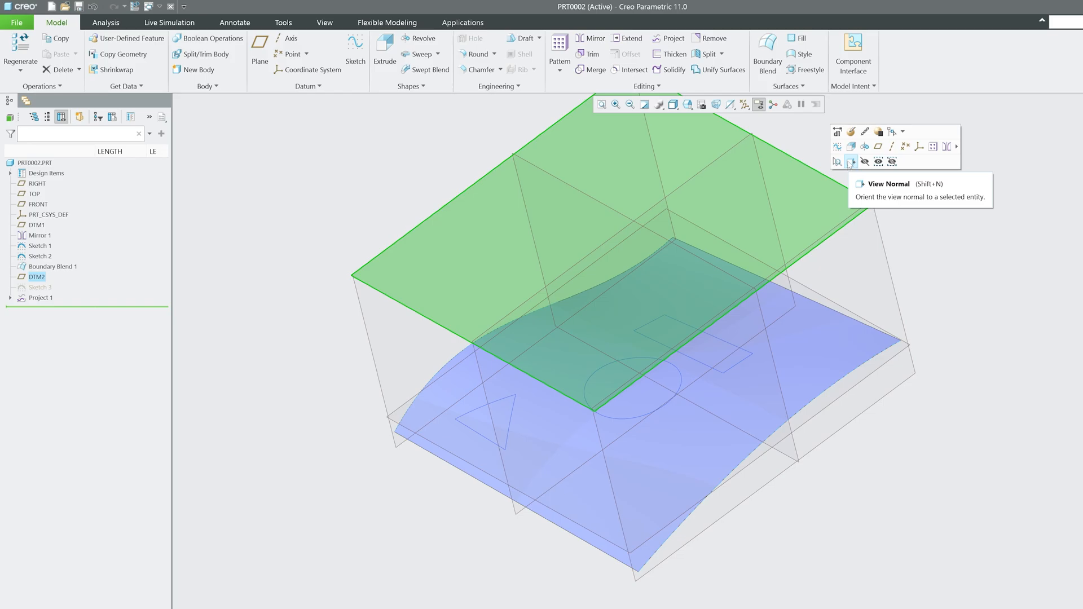
Orient to the upper datum plane and rotate the model to inspect the Project 1 curves
click(851, 161)
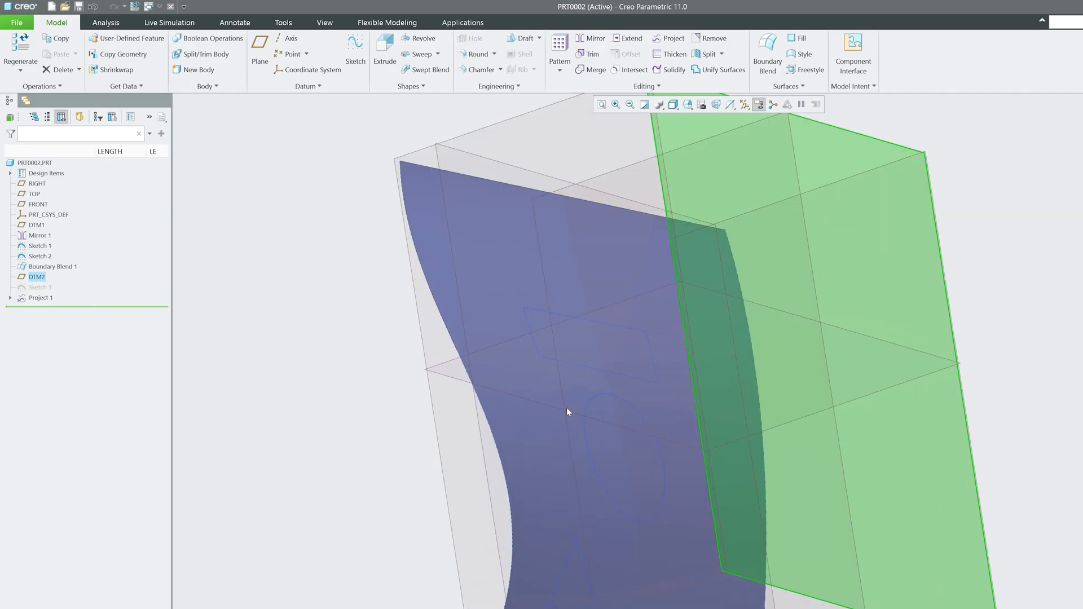
drag(567, 413, 650, 359)
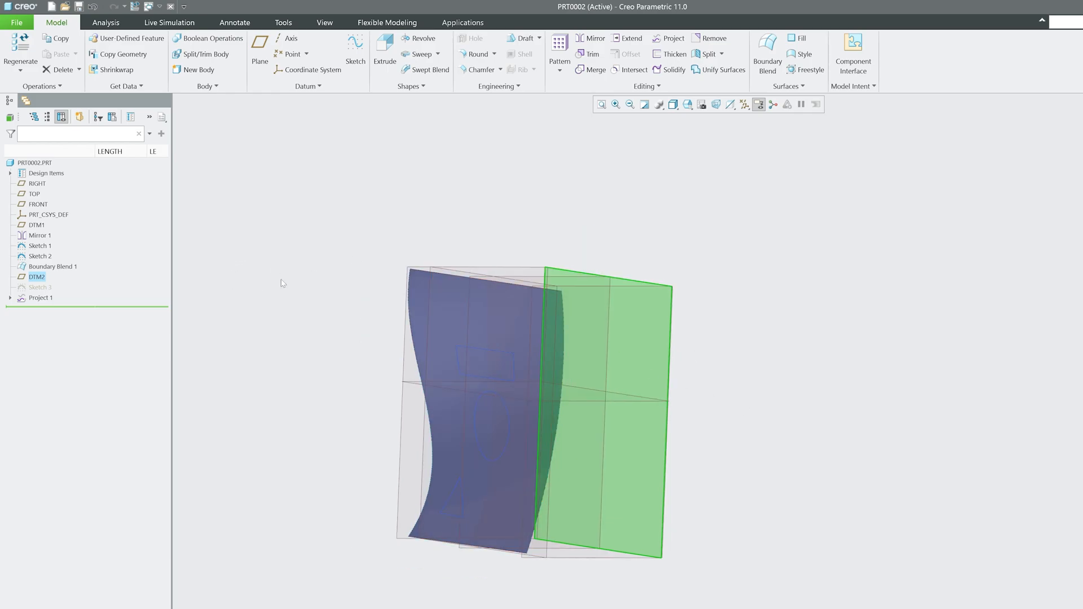
mouse_move(582, 369)
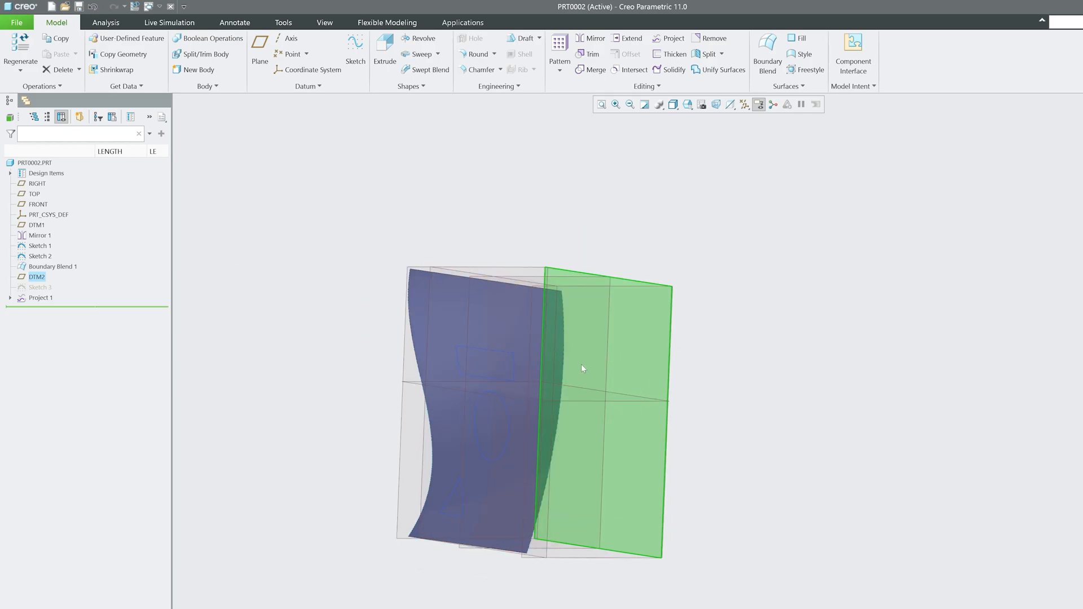
mouse_move(531, 393)
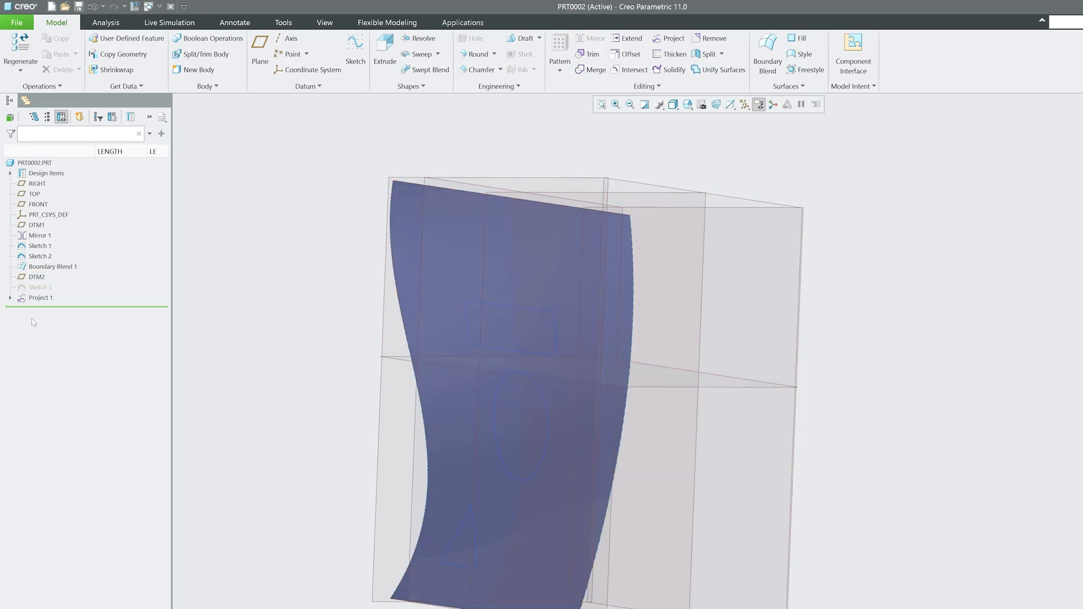
Unhide Sketch 3 and start projecting its circle onto the surface with RIGHT as direction reference
click(39, 288)
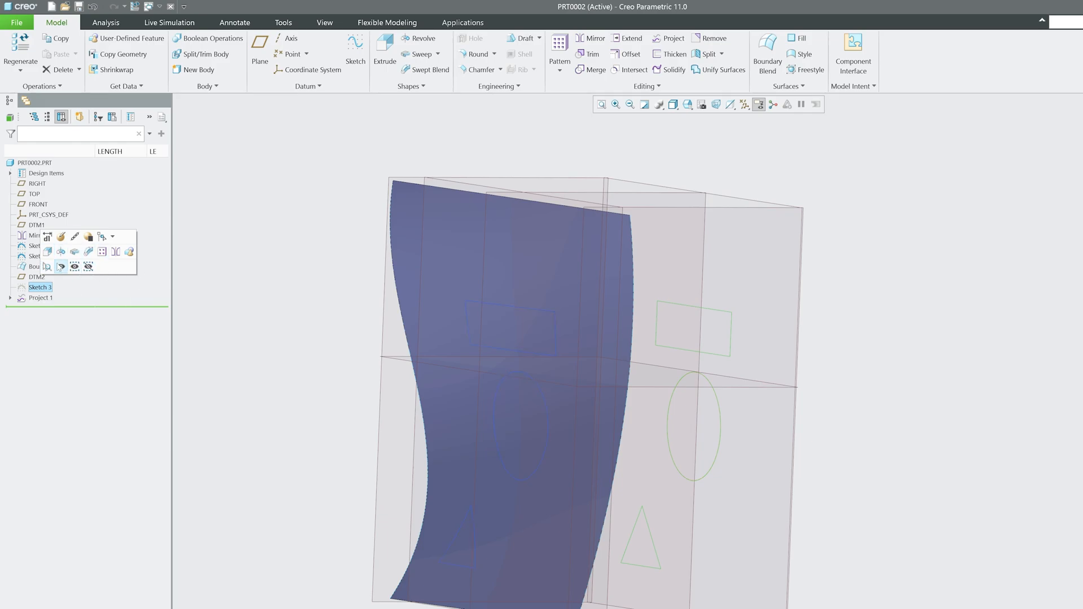
mouse_move(61, 266)
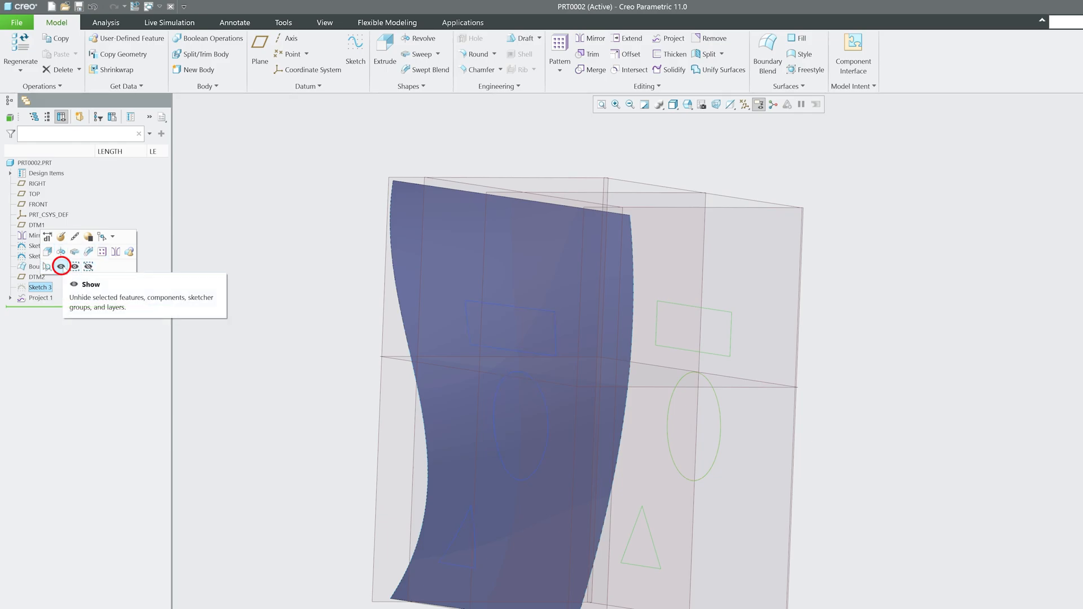
click(61, 265)
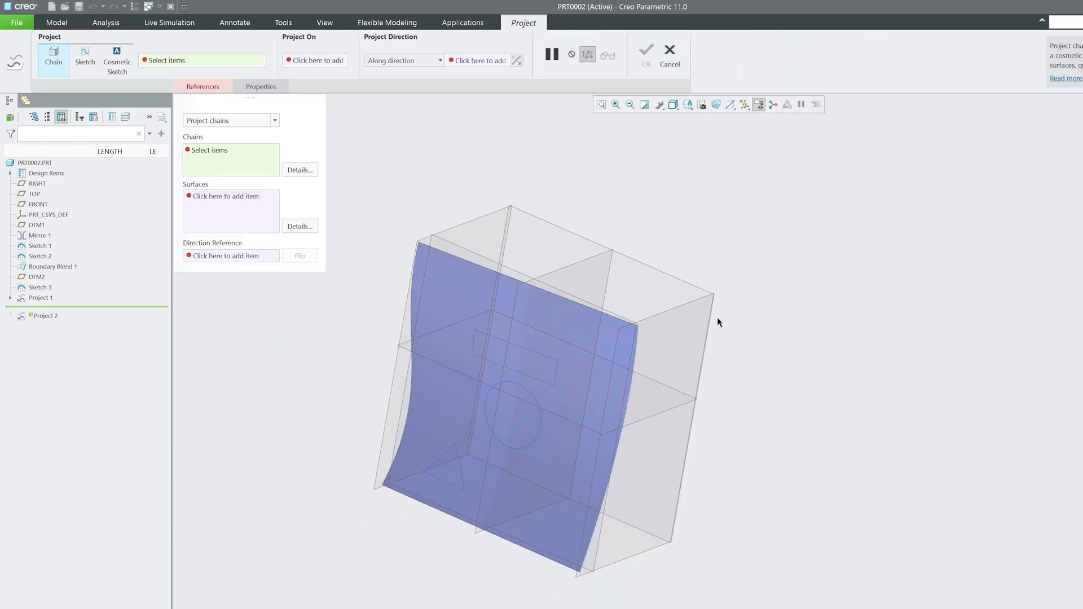
mouse_move(567, 438)
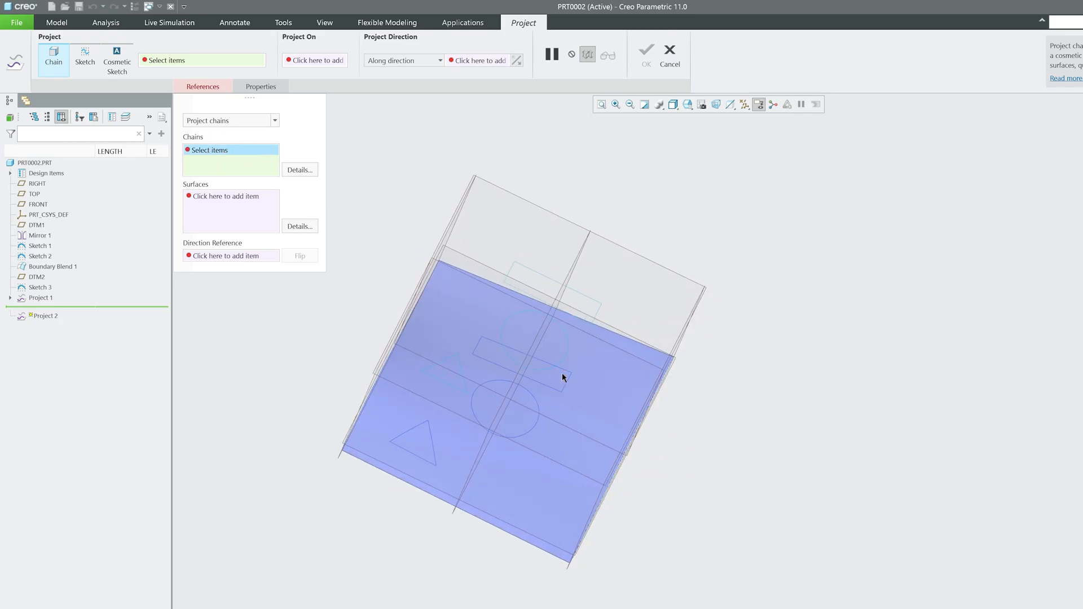
click(564, 355)
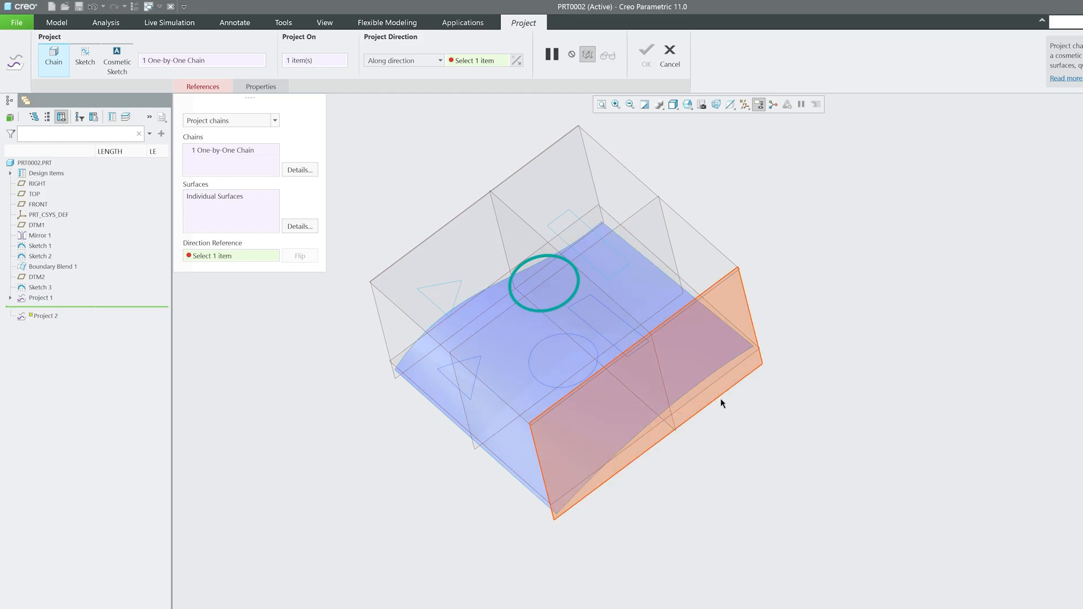
click(37, 182)
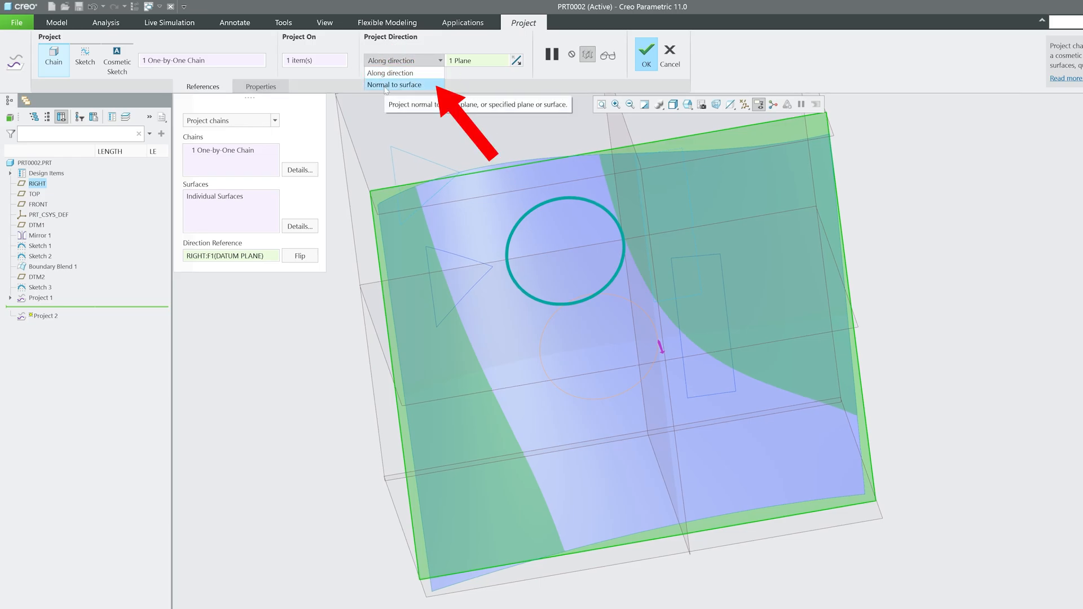
Switch the direction to Normal to surface, confirm Project 2 and orbit to view it edge-on
click(395, 85)
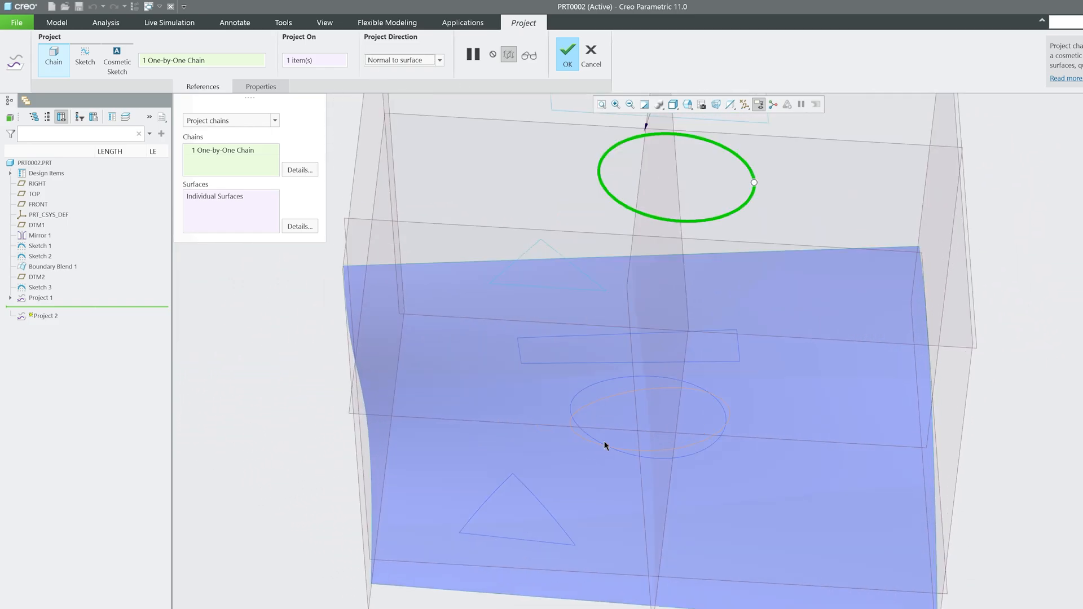
mouse_move(469, 124)
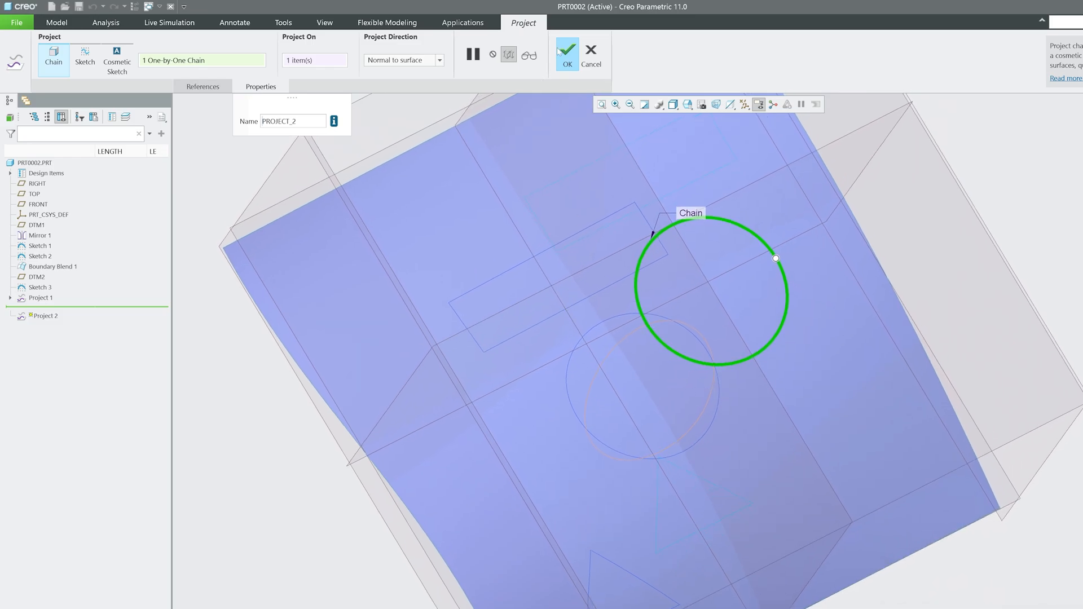
click(569, 47)
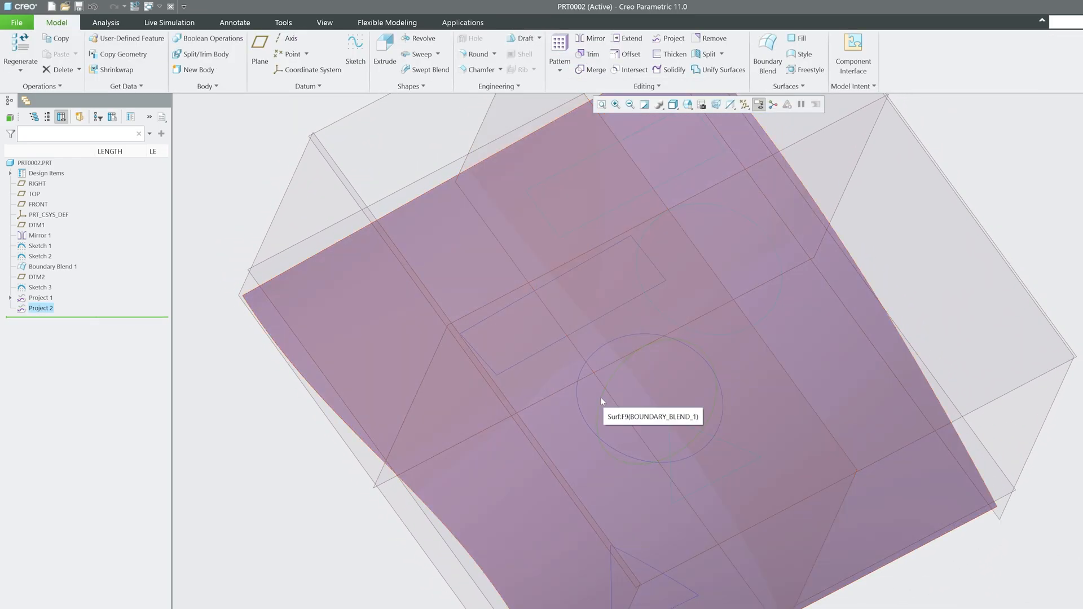
drag(601, 401, 641, 269)
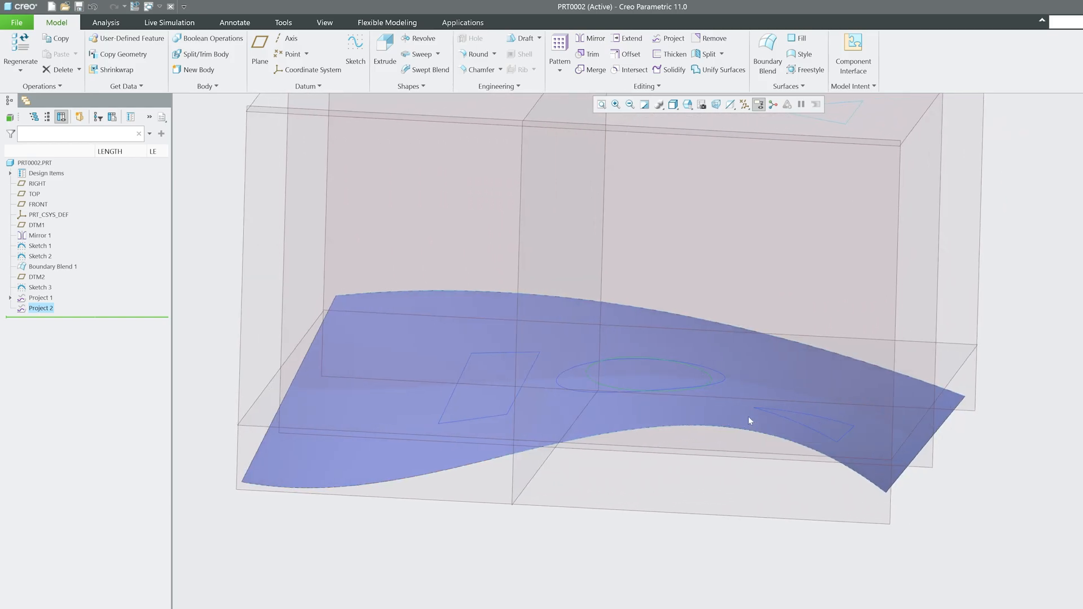
click(747, 420)
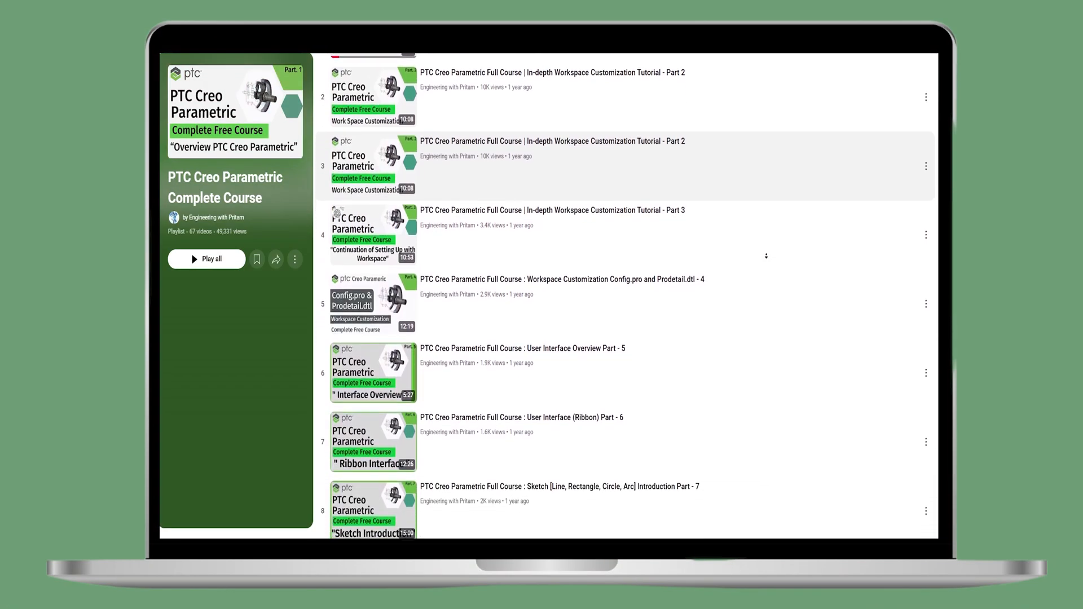
Scroll down through the PTC Creo Parametric Complete Course playlist videos
scroll(down, 3)
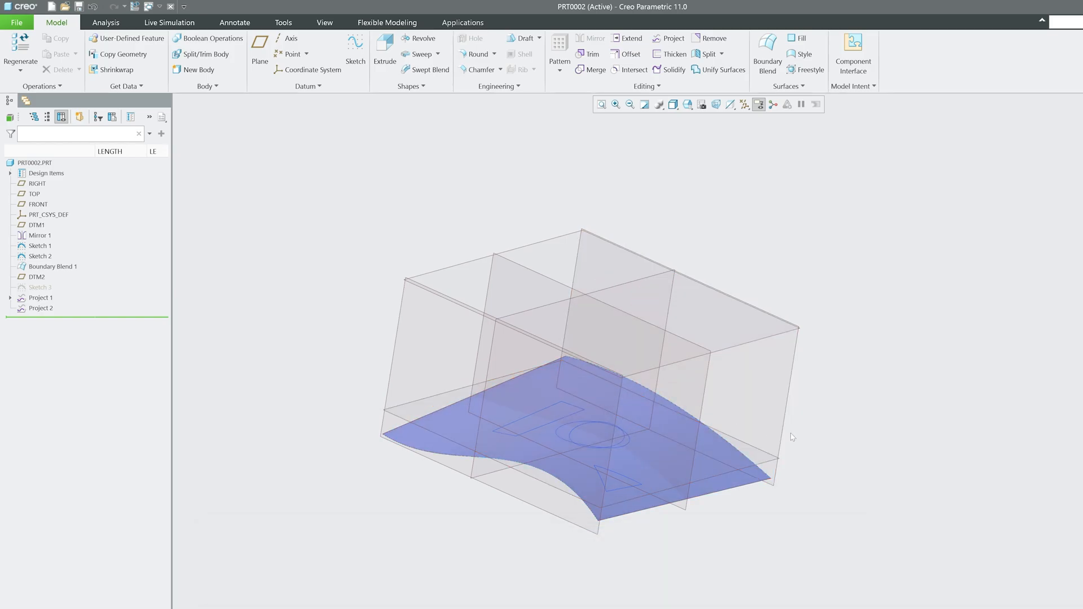
mouse_move(22, 390)
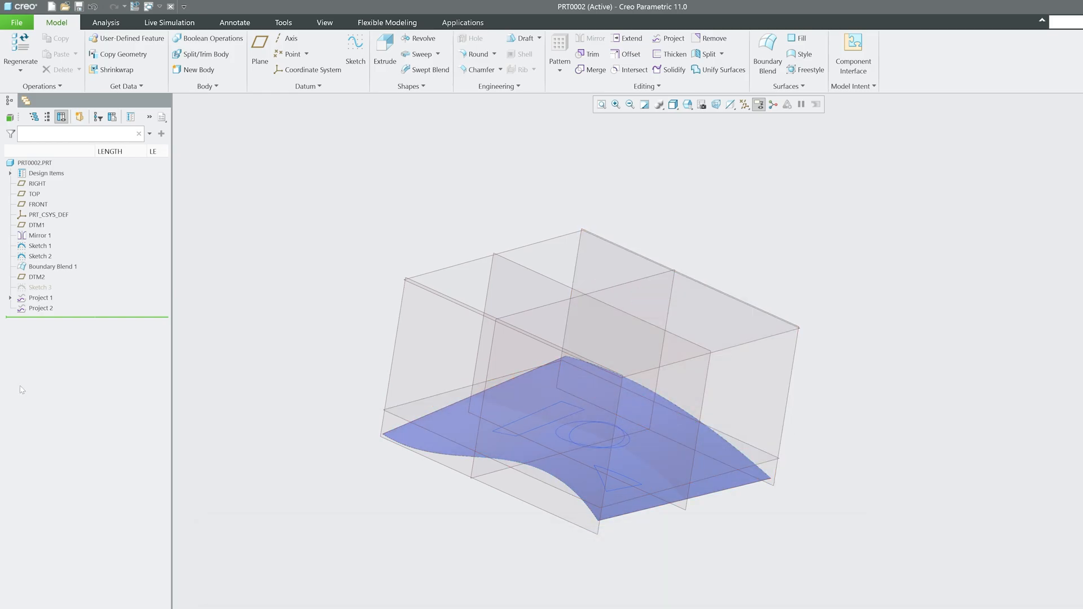